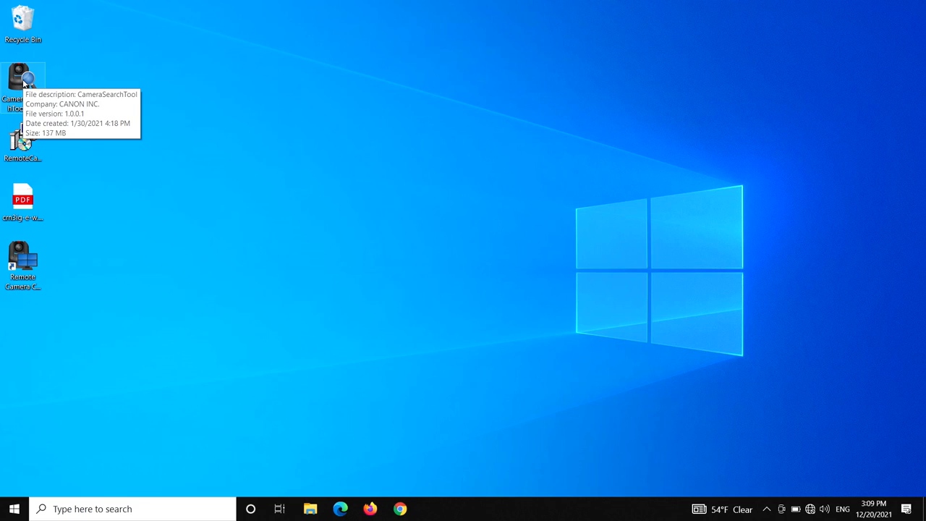
- Launch Camera Search Tool from its desktop shortcut
{"action": "double_click", "coordinate": [23, 78]}
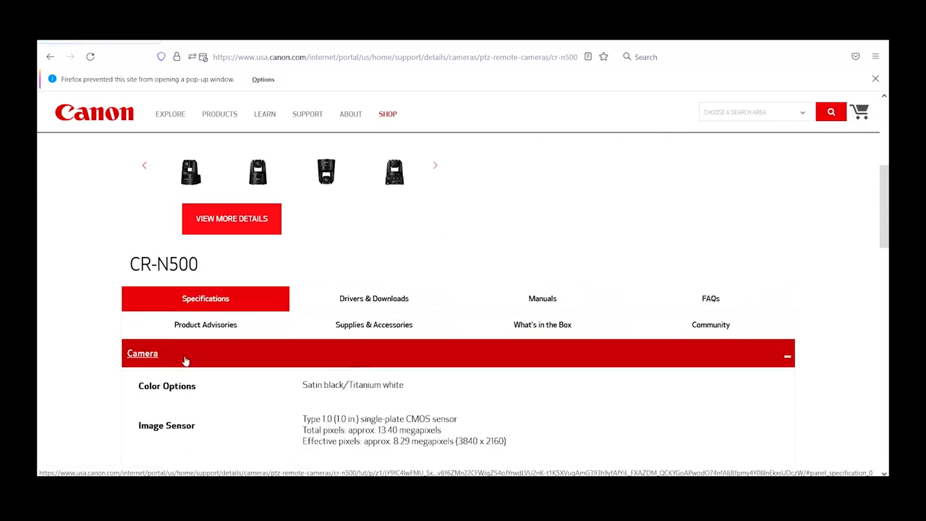
- Show download details for Remote Camera Control Application and Camera Search Tool under CR-N500 software
{"action": "left_click", "coordinate": [373, 298]}
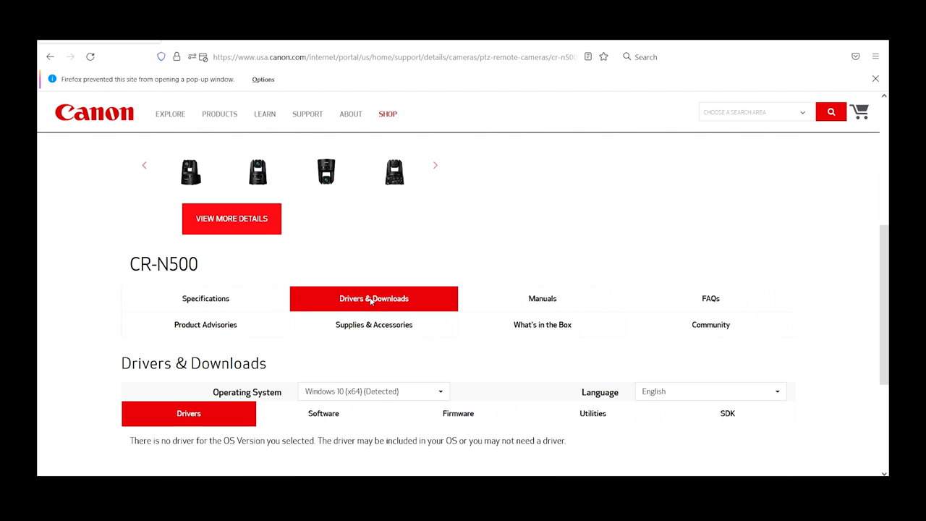
{"action": "scroll", "scroll_direction": "down", "scroll_amount": 3}
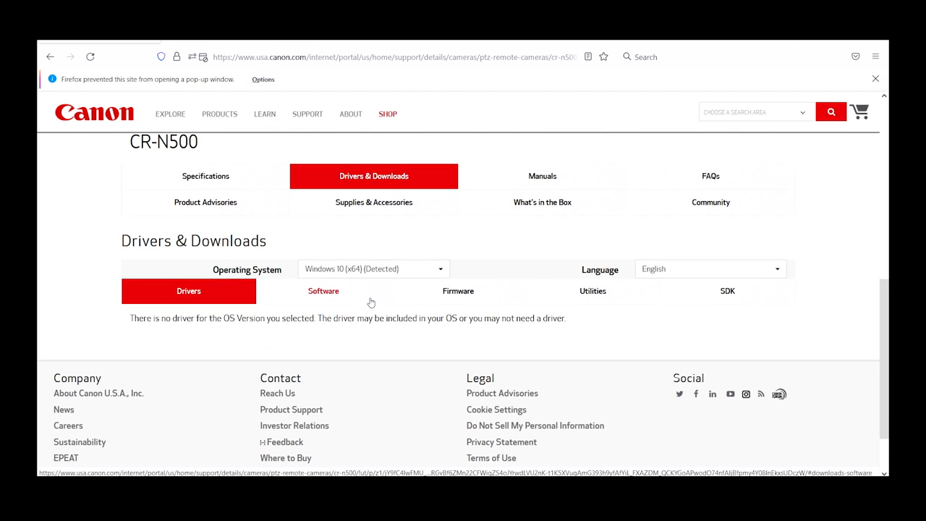
{"action": "left_click", "coordinate": [324, 291]}
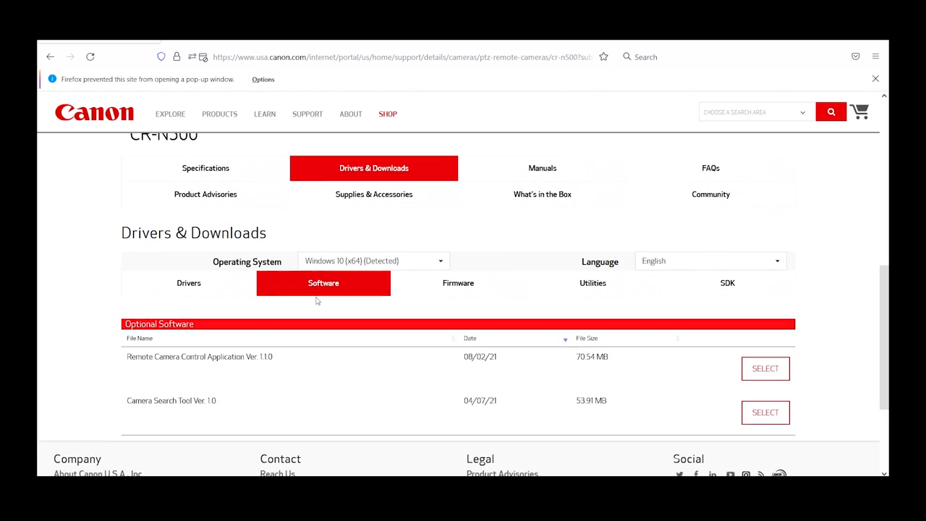
{"action": "left_click", "coordinate": [764, 369]}
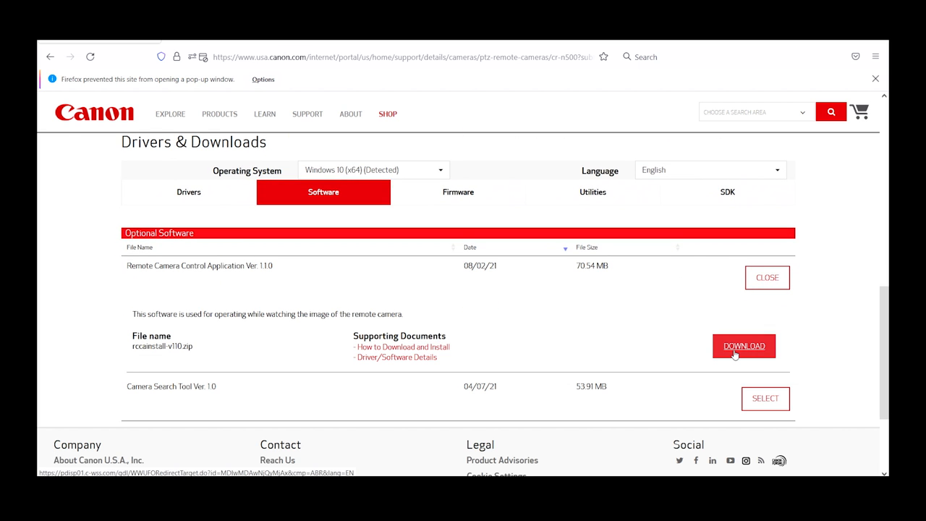
{"action": "scroll", "scroll_direction": "down", "scroll_amount": 3}
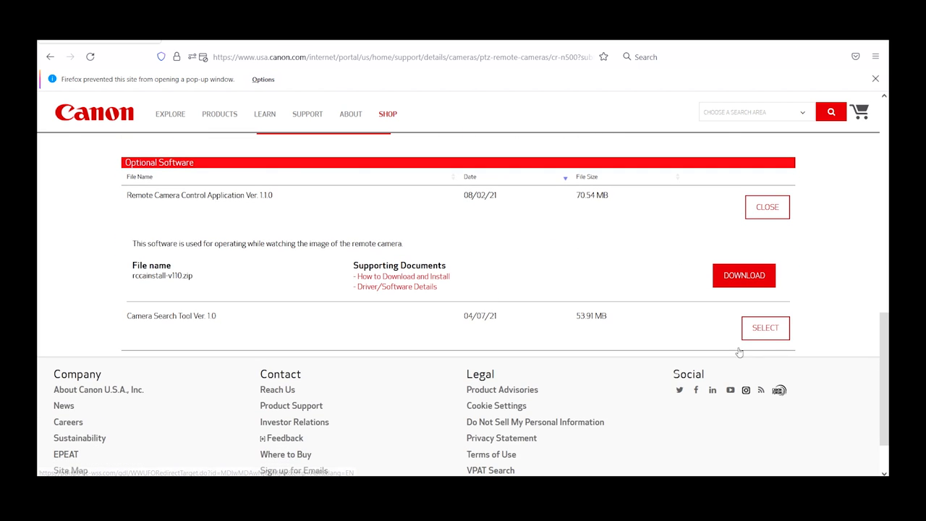
{"action": "left_click", "coordinate": [765, 327]}
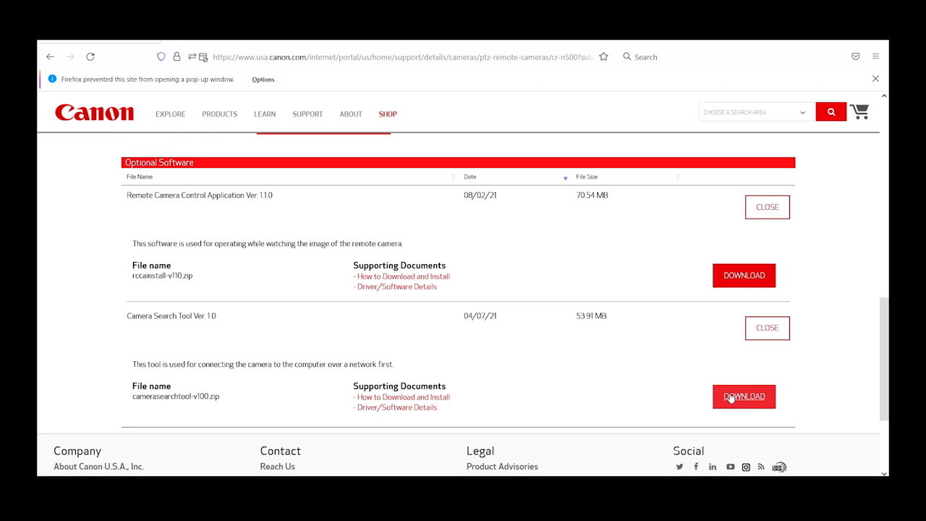
{"action": "mouse_move", "coordinate": [744, 396]}
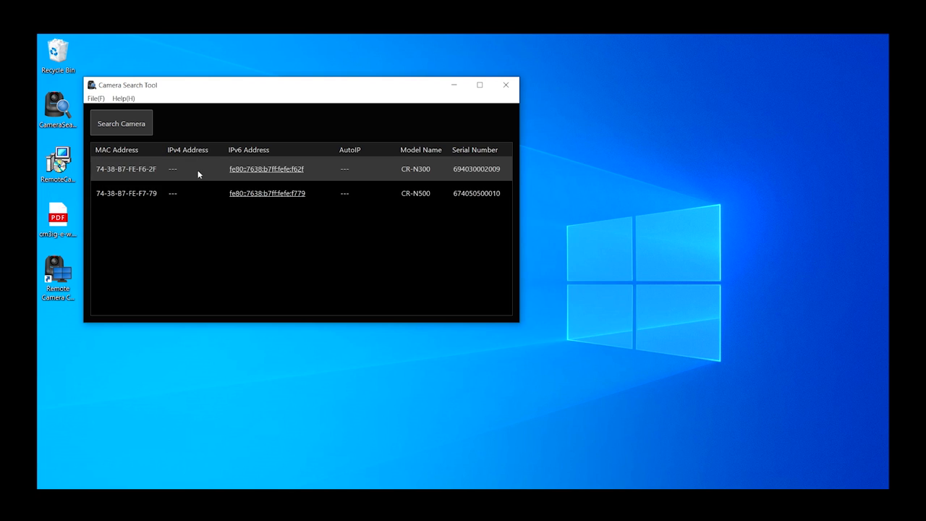
{"action": "mouse_move", "coordinate": [130, 178]}
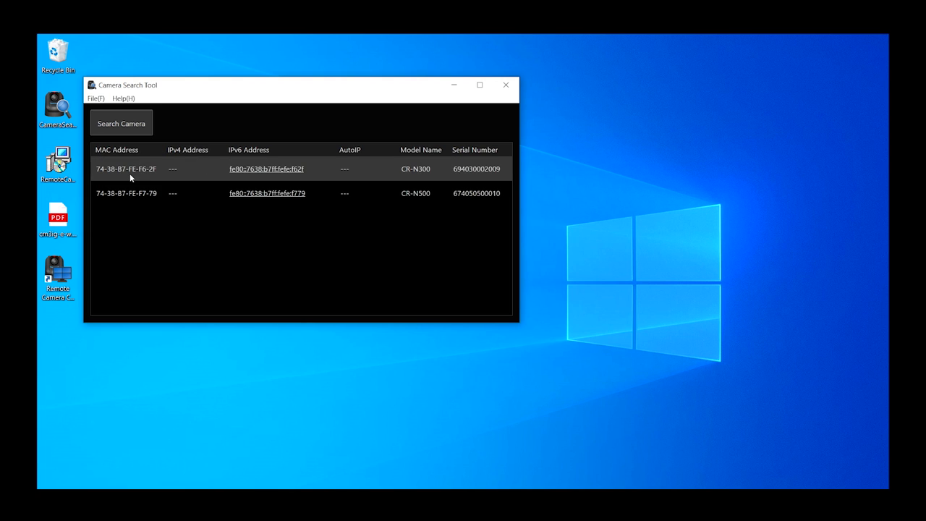
- Select the first CR-N500 found and open its web settings via the IPv6 link
{"action": "left_click", "coordinate": [267, 168]}
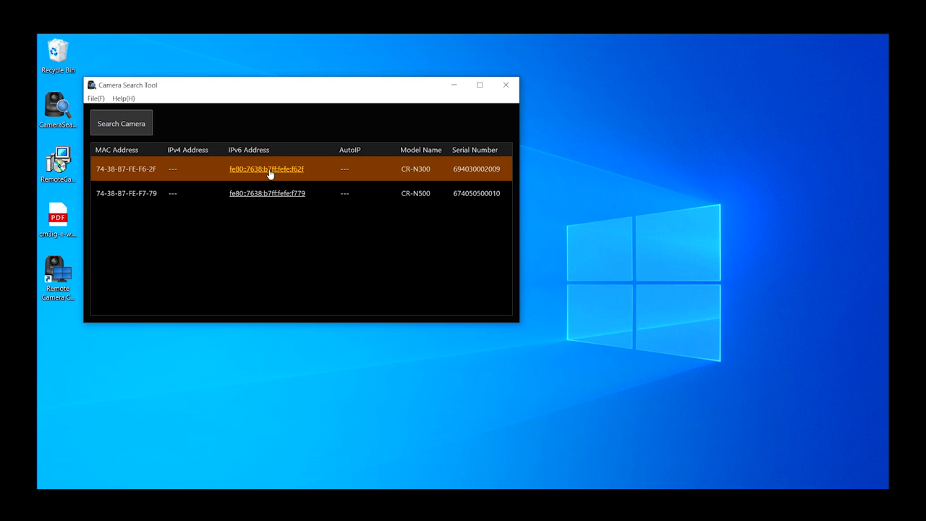
{"action": "left_click", "coordinate": [267, 167]}
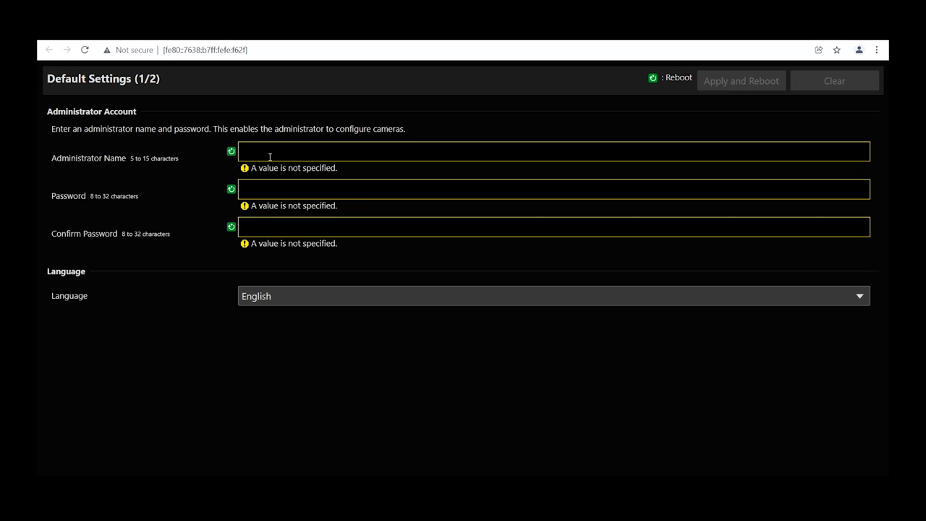
- Create administrator 'admin' with confirmed password, then apply and reboot
{"action": "type", "text": "admin"}
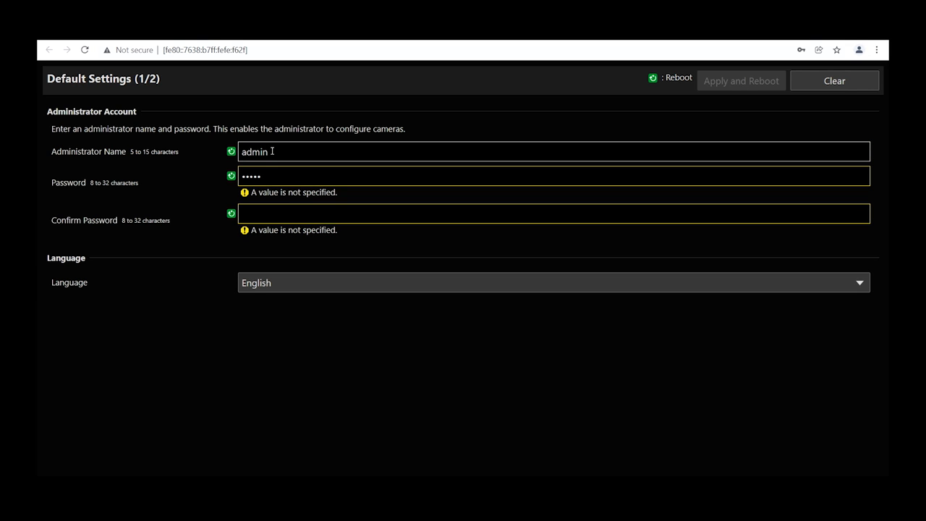
{"action": "type", "text": "••••"}
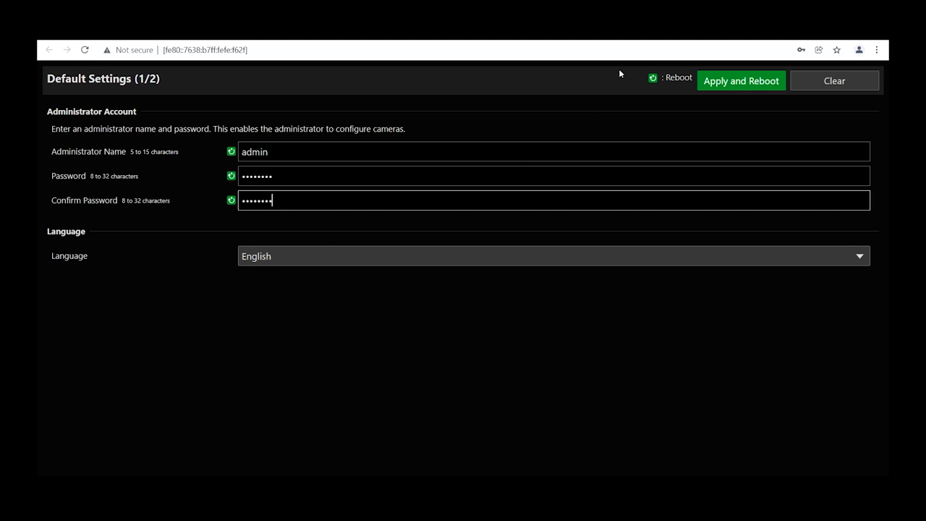
{"action": "left_click", "coordinate": [741, 81]}
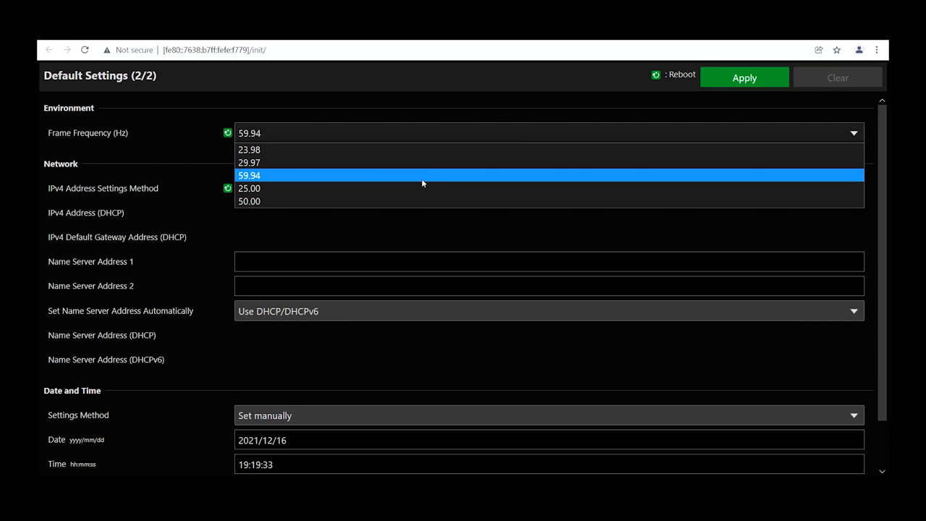
{"action": "mouse_move", "coordinate": [425, 149]}
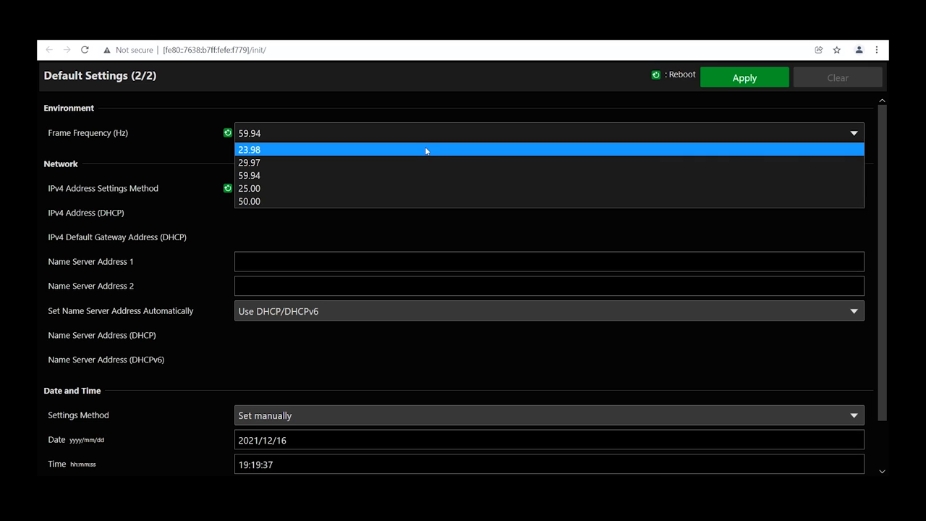
{"action": "mouse_move", "coordinate": [417, 175]}
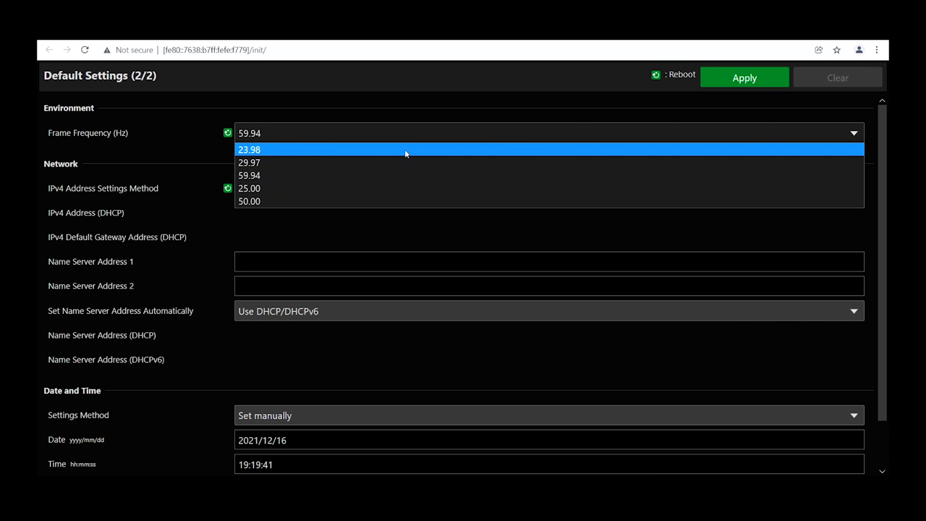
- Set frame frequency 23.98 Hz, keep DHCP IPv4, DHCP name servers and manual date/time, then apply and reboot
{"action": "left_click", "coordinate": [248, 149]}
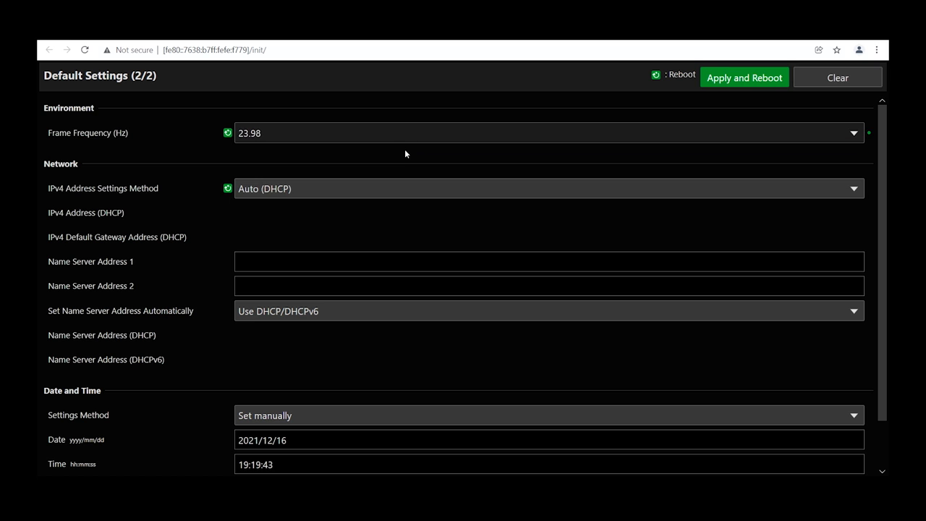
{"action": "scroll", "scroll_direction": "down", "scroll_amount": 3}
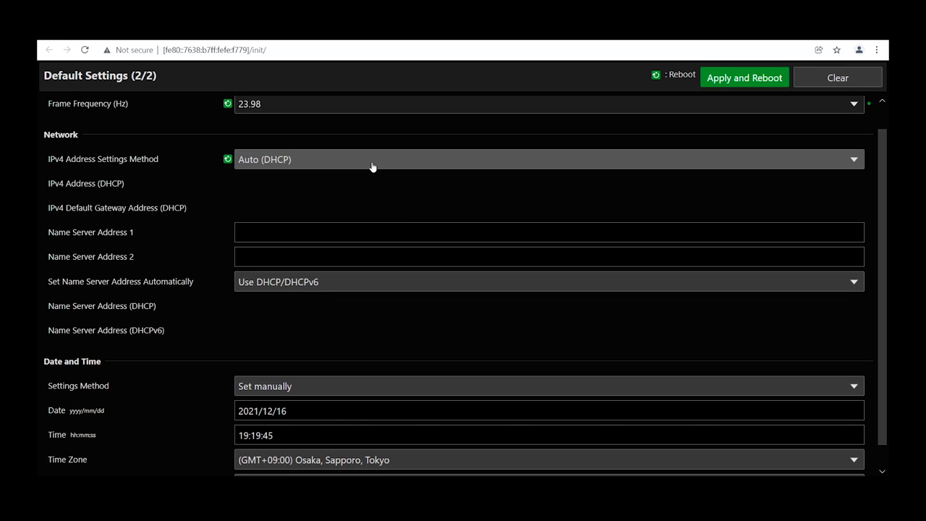
{"action": "left_click", "coordinate": [548, 158]}
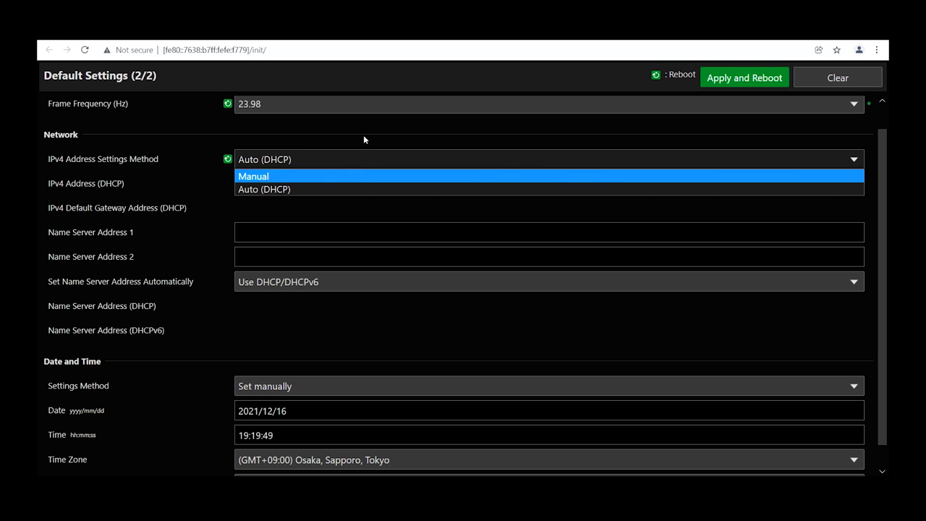
{"action": "left_click", "coordinate": [548, 281]}
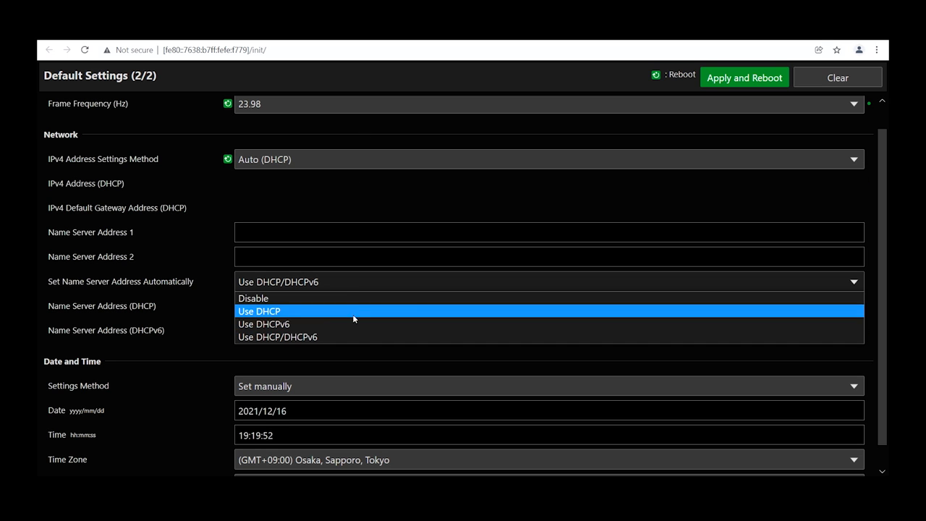
{"action": "mouse_move", "coordinate": [353, 336]}
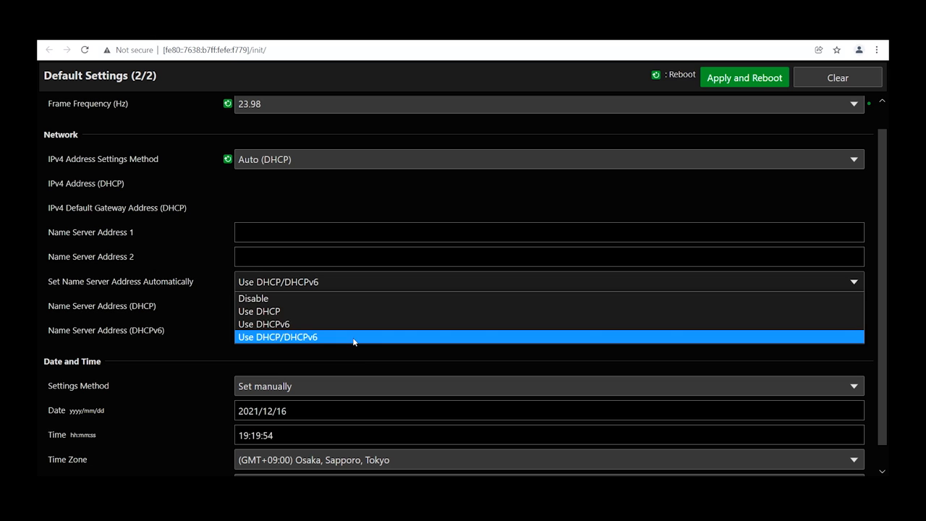
{"action": "left_click", "coordinate": [278, 335]}
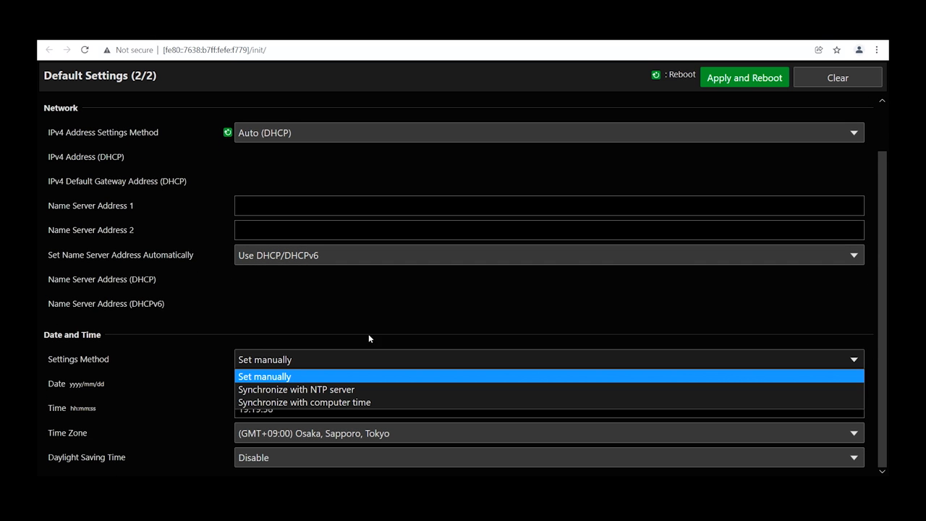
{"action": "left_click", "coordinate": [264, 376]}
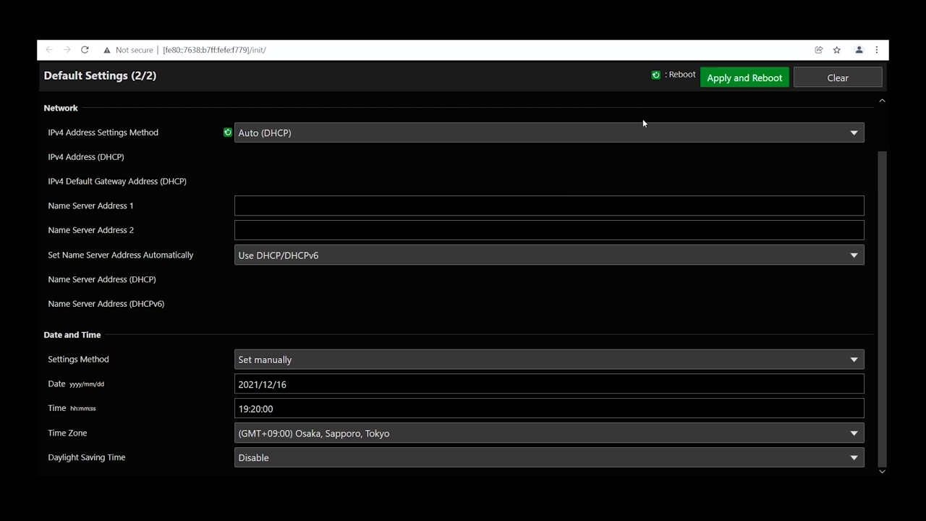
{"action": "left_click", "coordinate": [744, 78]}
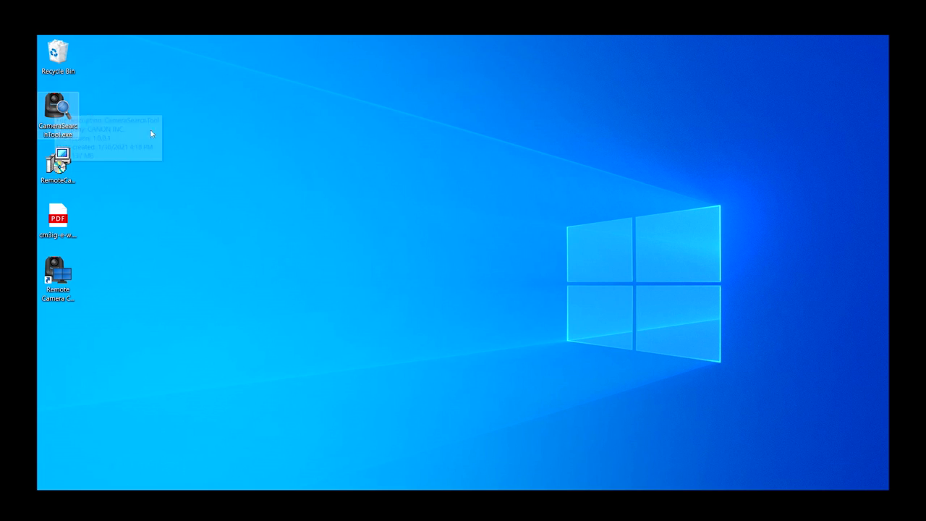
{"action": "mouse_move", "coordinate": [234, 179]}
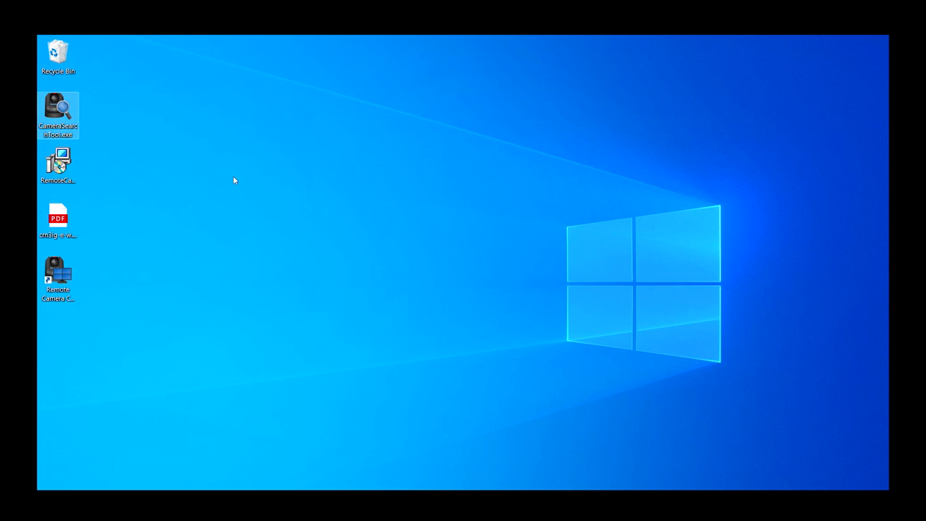
- View the PDF manual's For Wired LAN sign-in page, then list CR-N500 manuals on Canon's site
{"action": "double_click", "coordinate": [58, 115]}
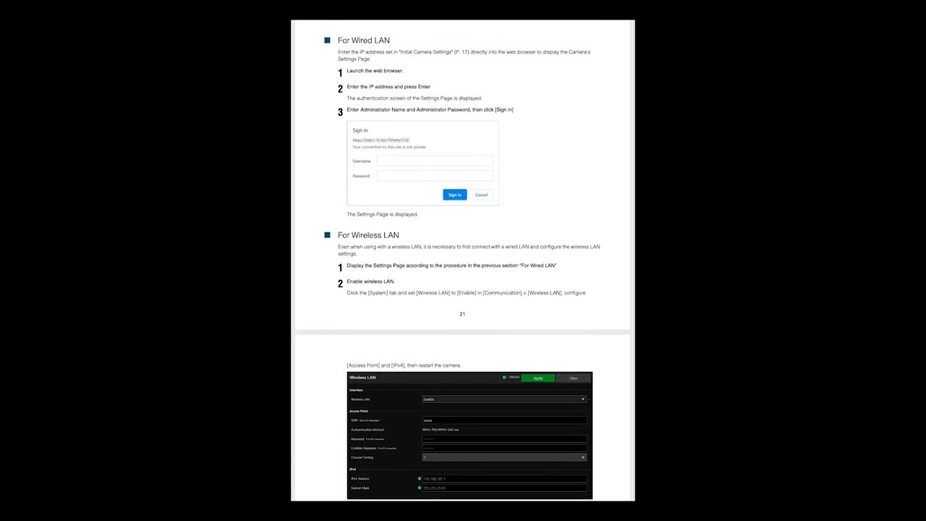
{"action": "scroll", "scroll_direction": "down", "scroll_amount": 3}
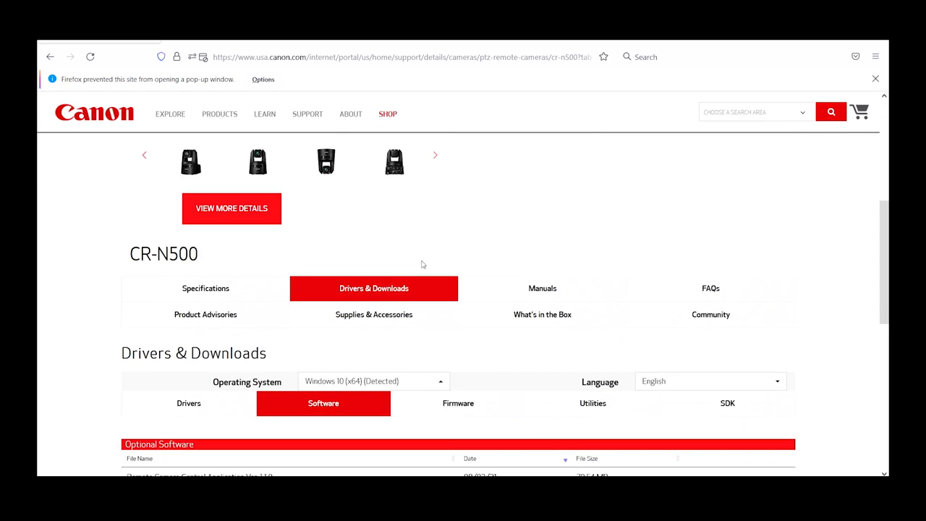
{"action": "left_click", "coordinate": [541, 287]}
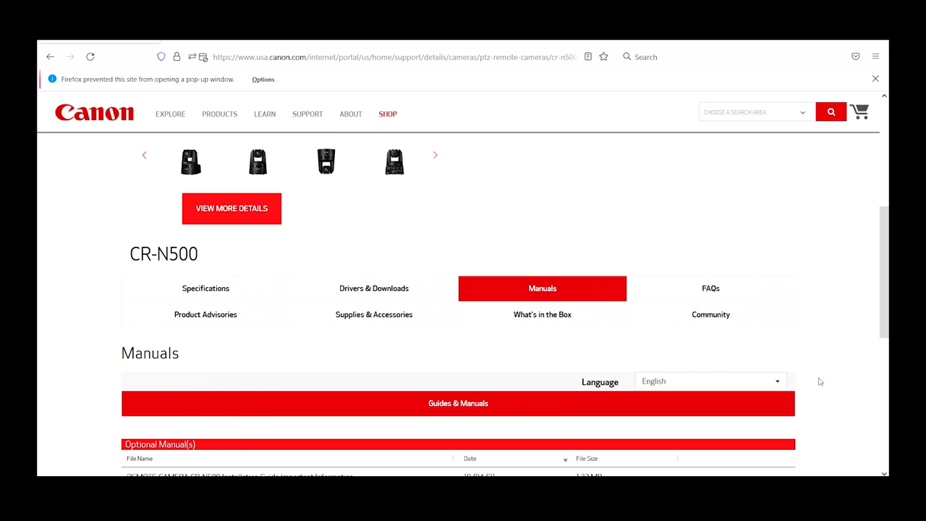
{"action": "scroll", "scroll_direction": "down", "scroll_amount": 3}
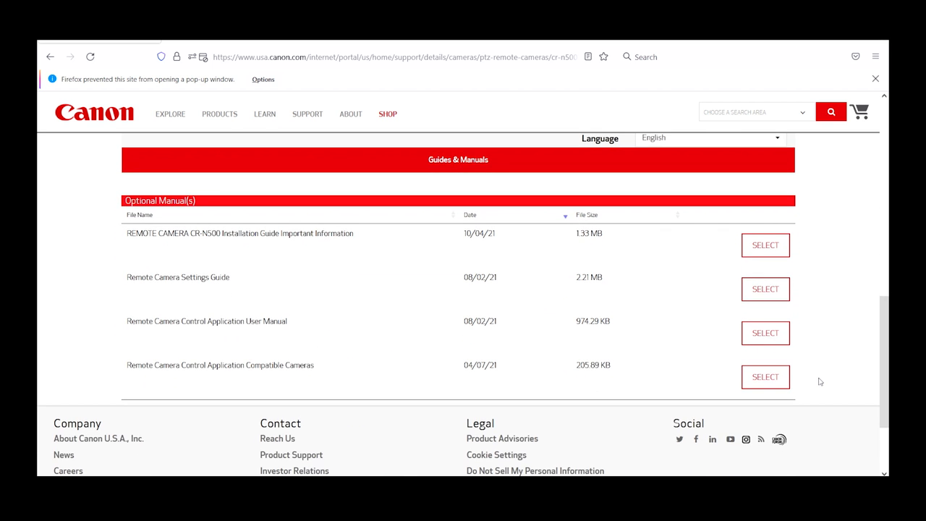